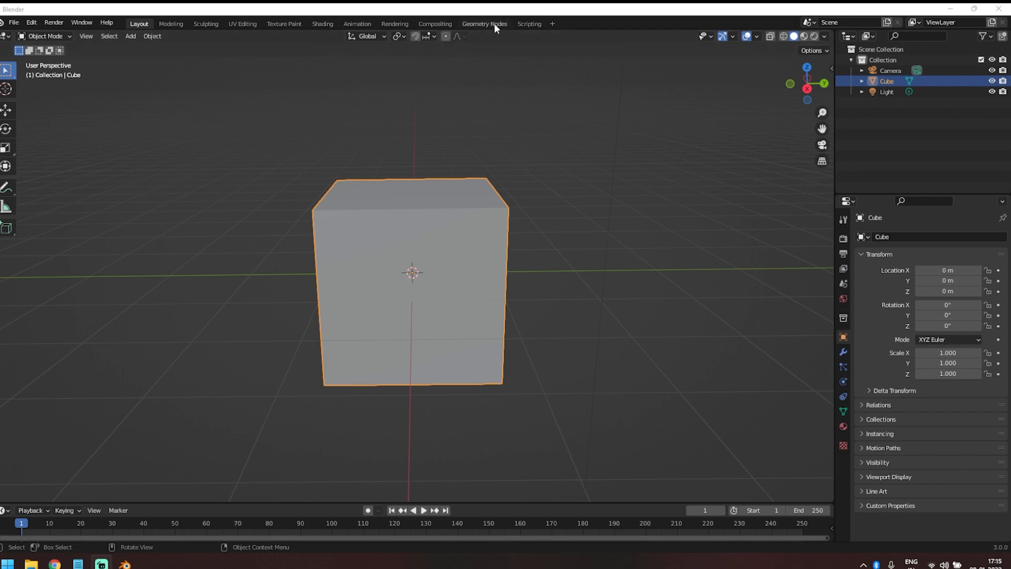
# Switch to the Geometry Nodes workspace to prepare the plane for node editing
pyautogui.click(483, 24)
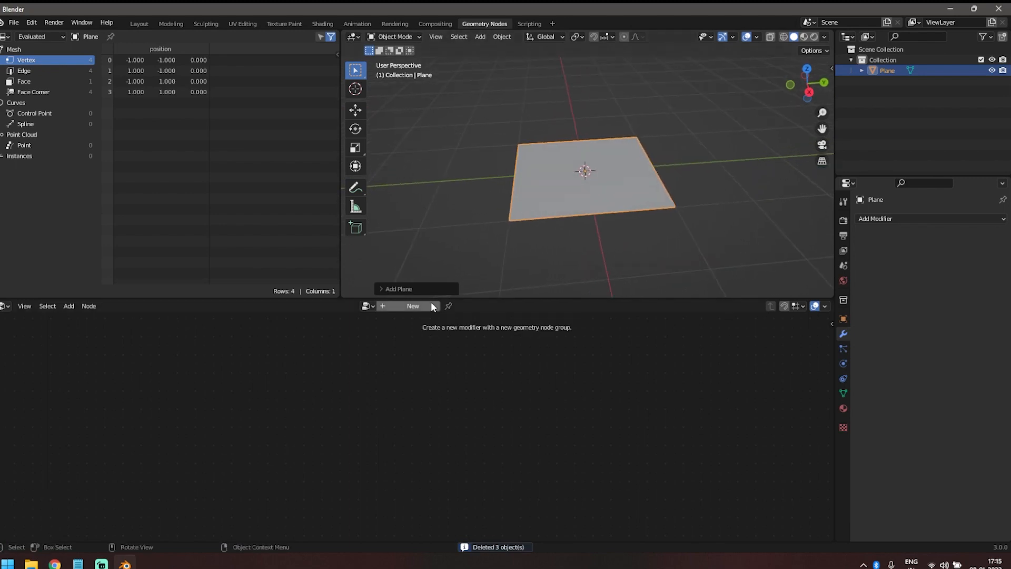
pyautogui.moveTo(426, 310)
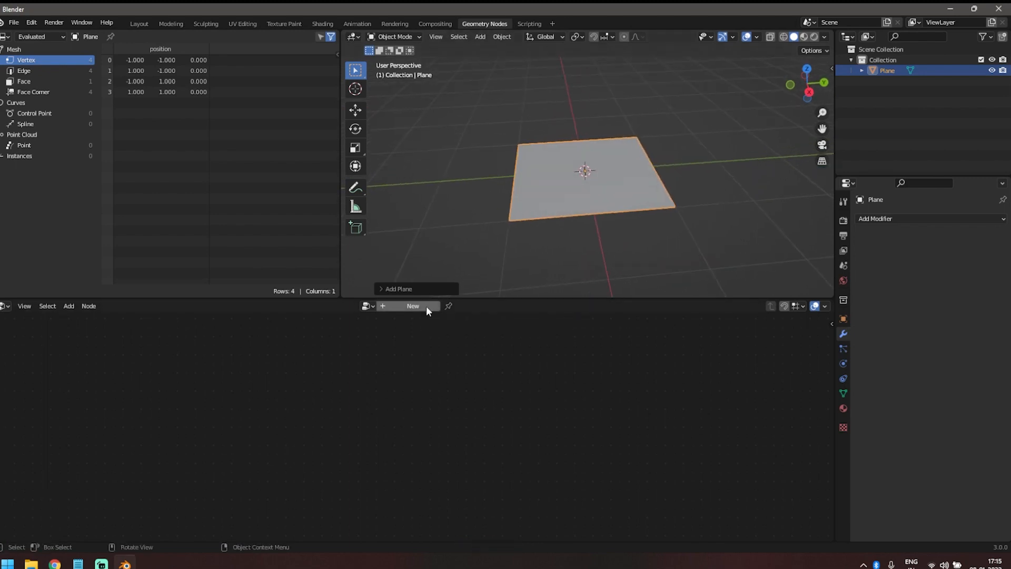
# Create a node group outputting a Cylinder with 3 vertices and 1.5 m depth
pyautogui.click(413, 306)
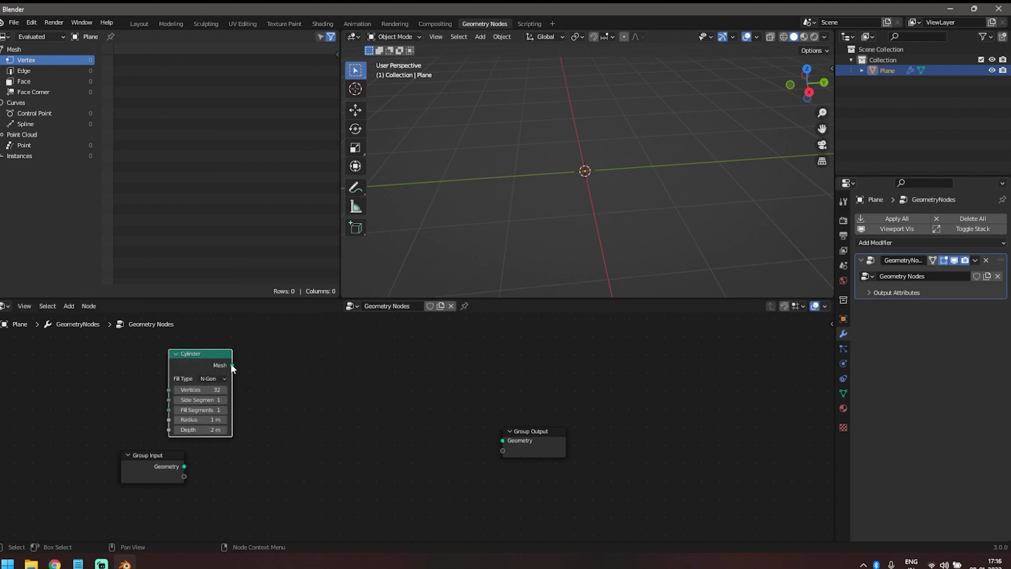
pyautogui.moveTo(231, 365); pyautogui.dragTo(503, 440)
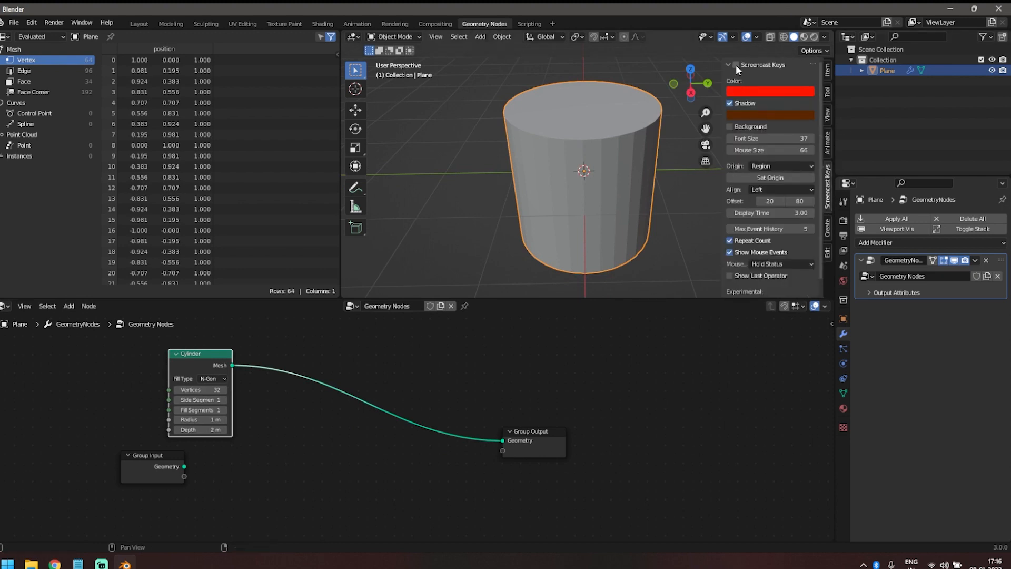
pyautogui.press('space')
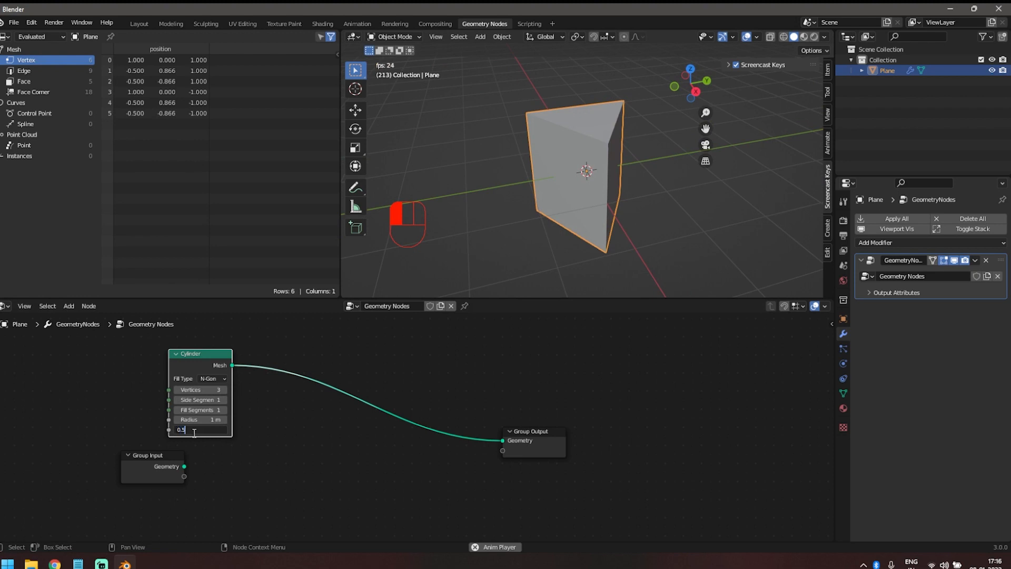
pyautogui.write('0.5')
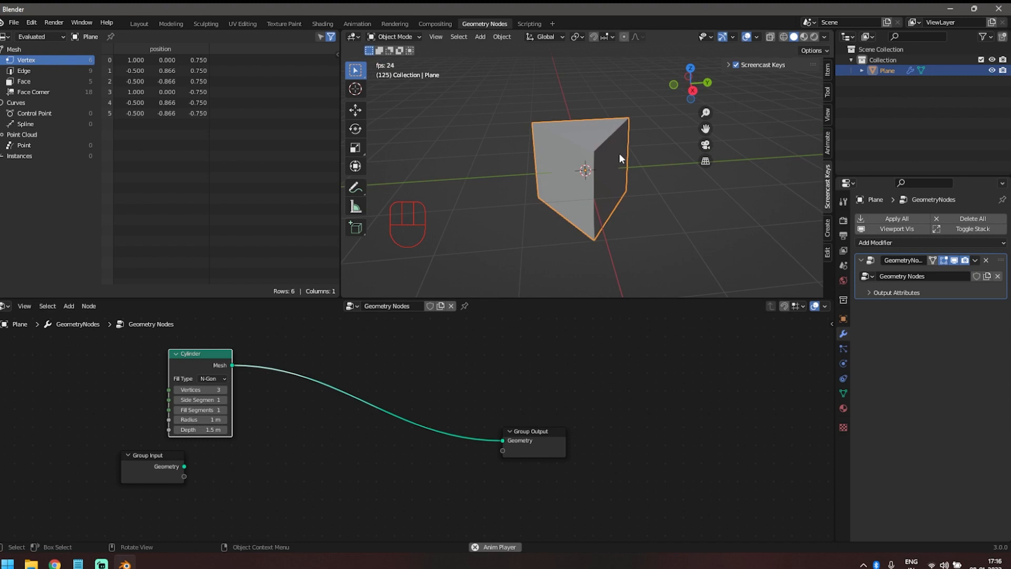
pyautogui.moveTo(361, 265)
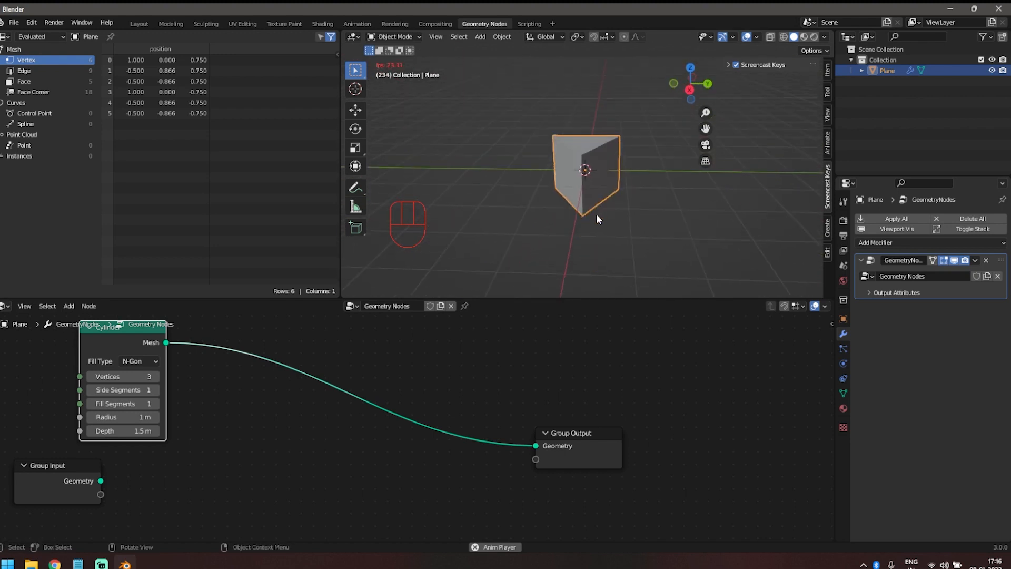
pyautogui.press('shift+a')
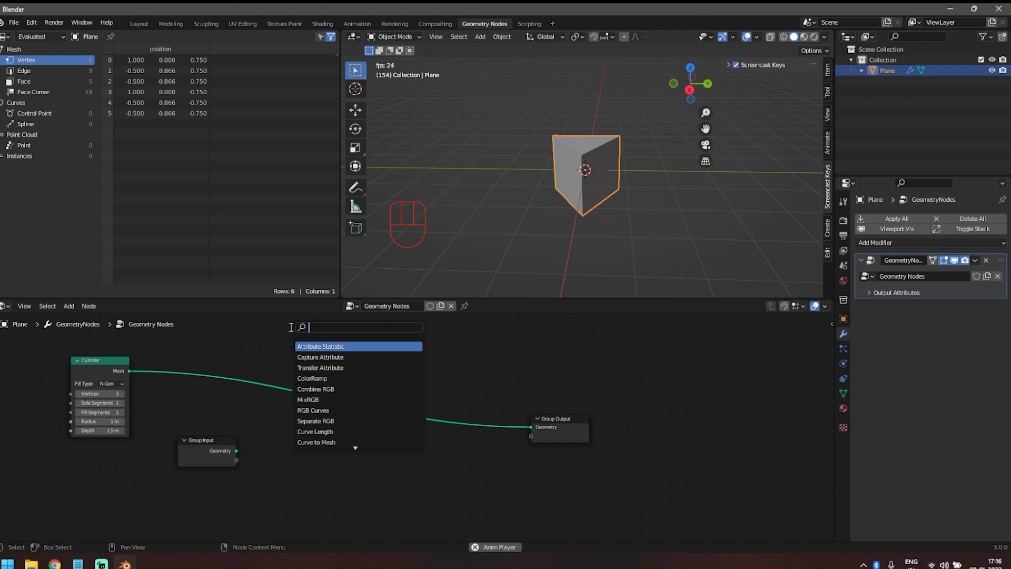
# Add Instance on Points and Join Geometry nodes, instancing the prism on its own points and joining both
pyautogui.write('in')
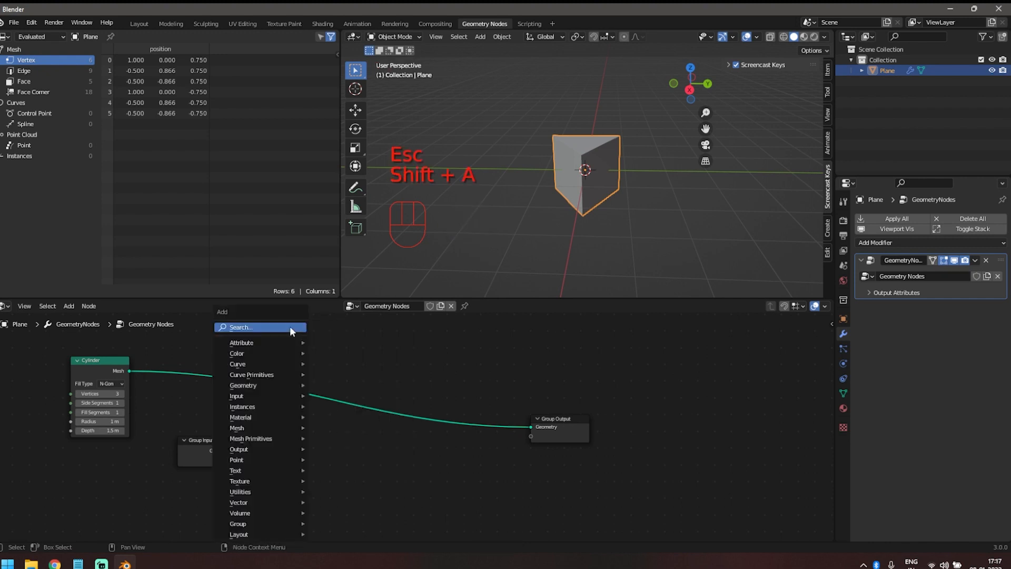
pyautogui.write('ins')
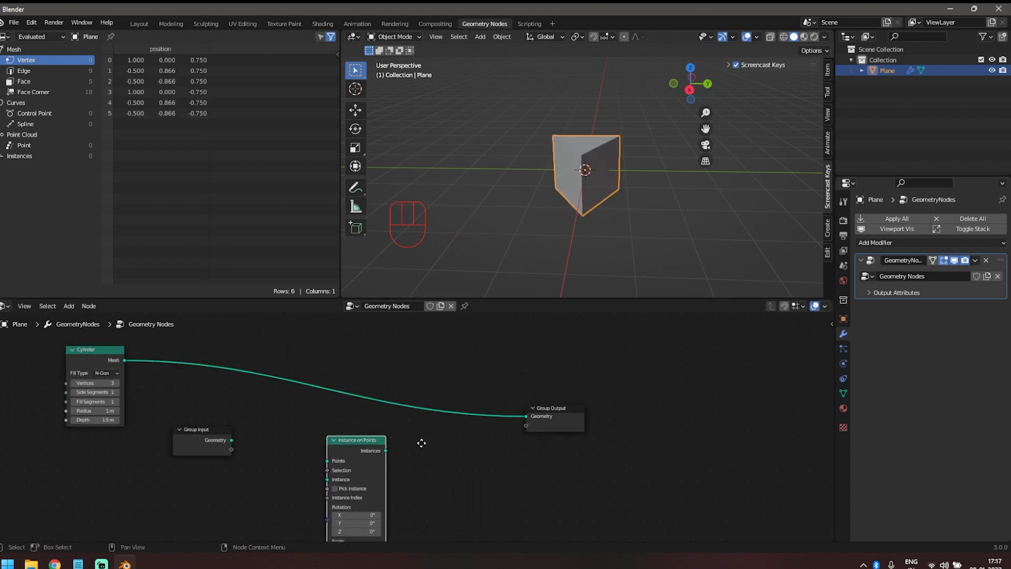
pyautogui.press('shift+a')
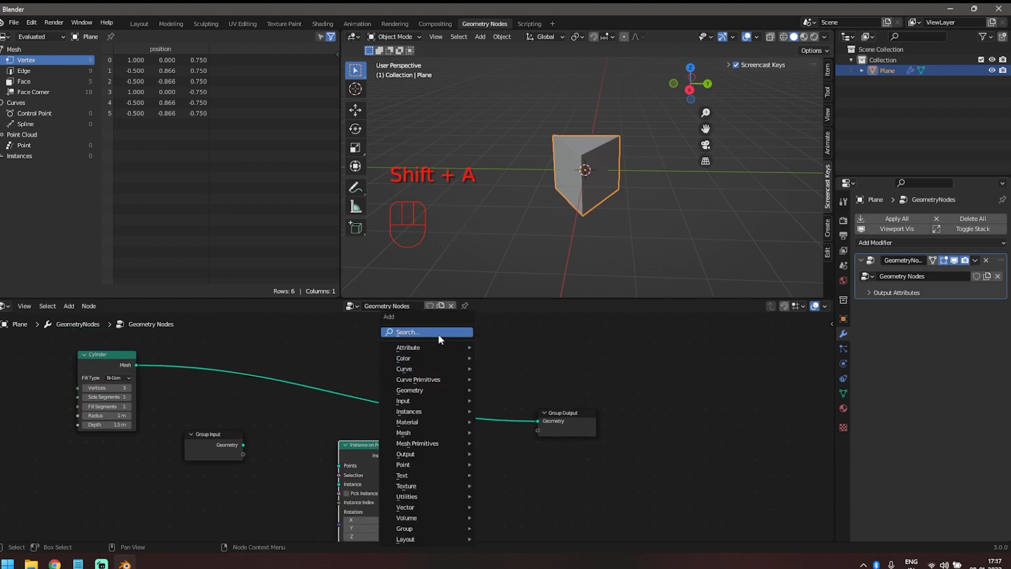
pyautogui.write('jo')
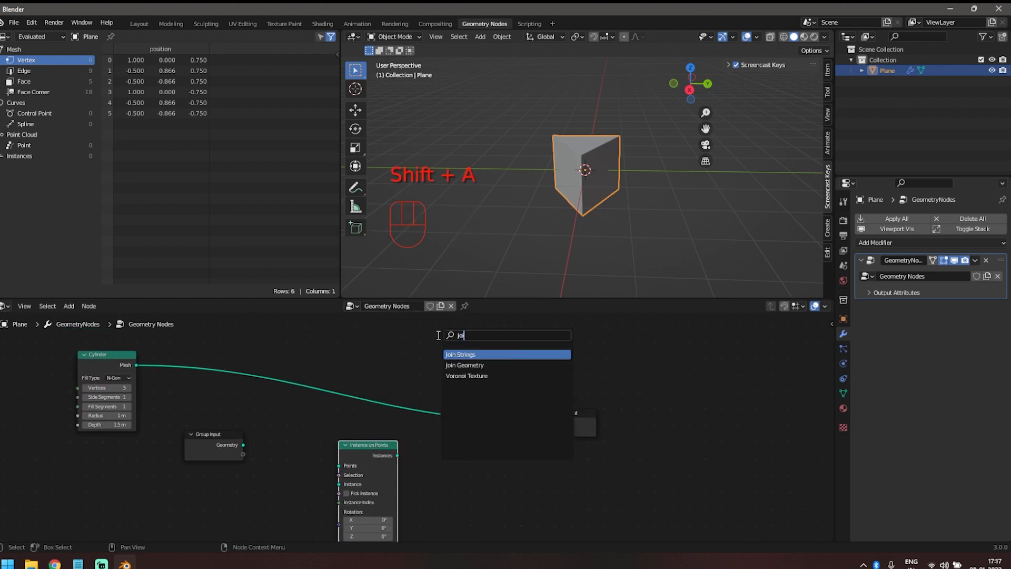
pyautogui.click(463, 365)
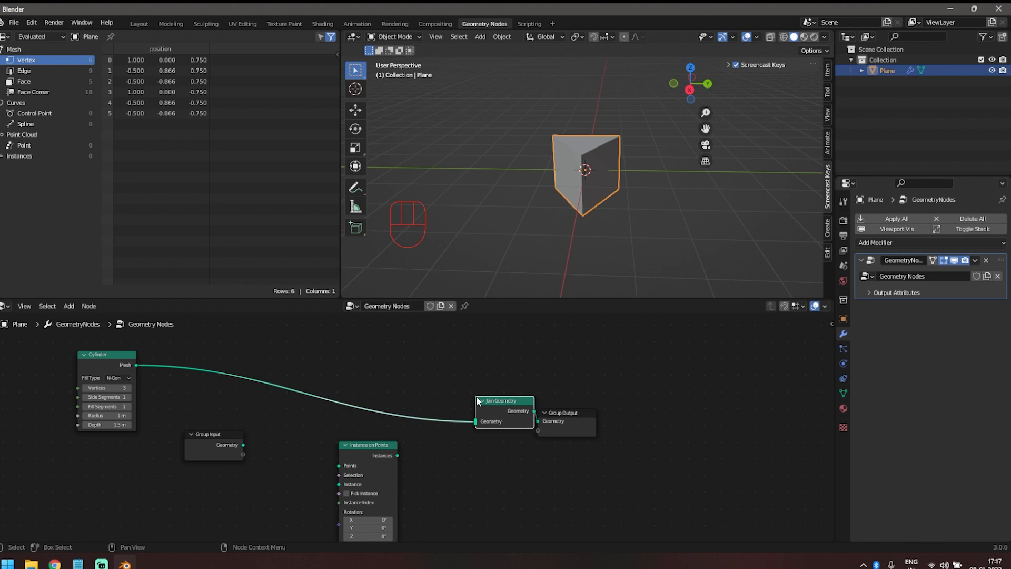
pyautogui.moveTo(505, 401); pyautogui.dragTo(474, 400)
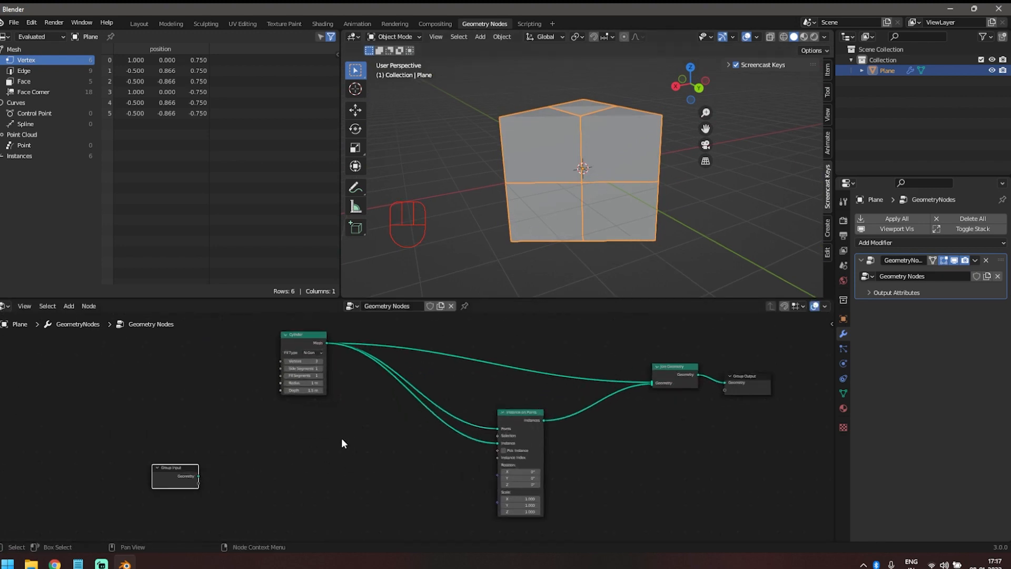
pyautogui.press('shift+a')
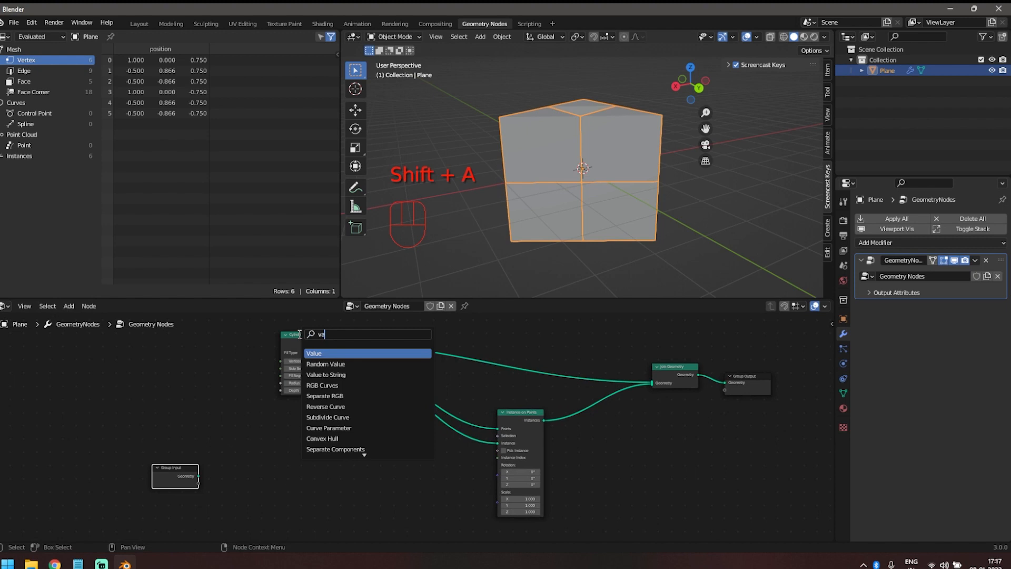
# Add a Value node of 0.5 into Scale and duplicate Instance on Points for a second level
pyautogui.click(314, 353)
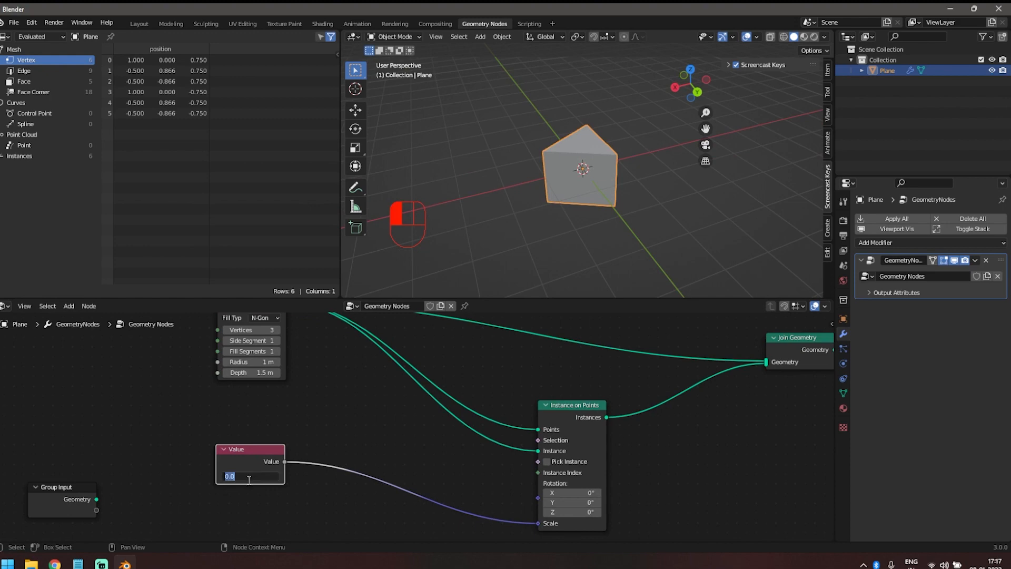
pyautogui.write('0.500')
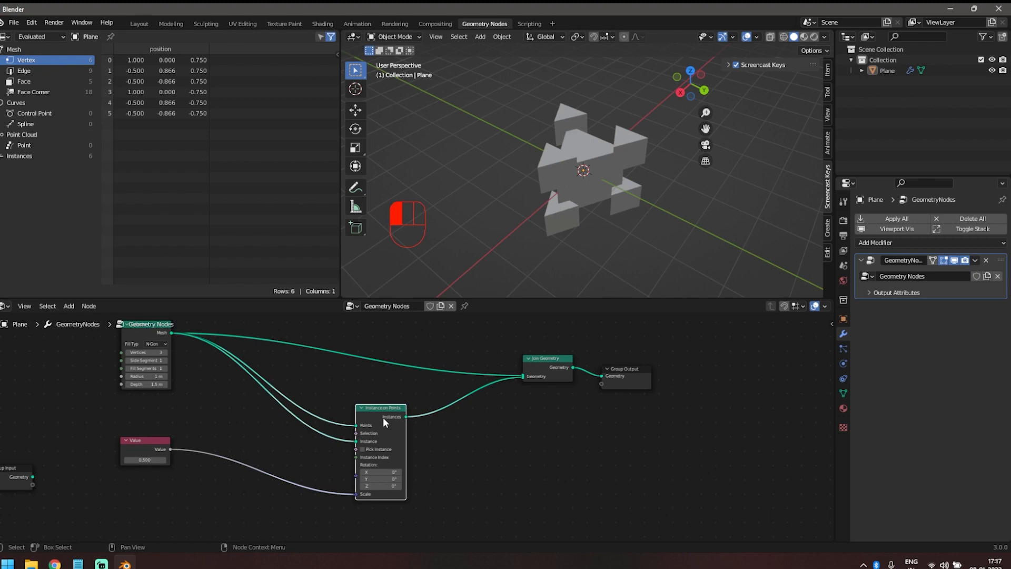
pyautogui.press('shift+d')
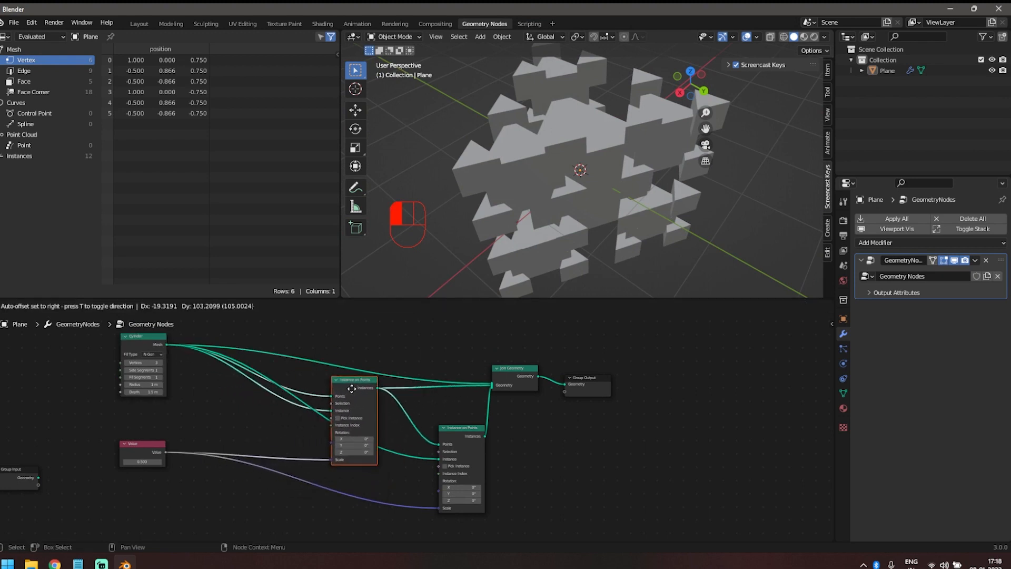
# Duplicate the instancing node twice more for four levels and lower the scale value to 0.440
pyautogui.moveTo(353, 380); pyautogui.dragTo(332, 394)
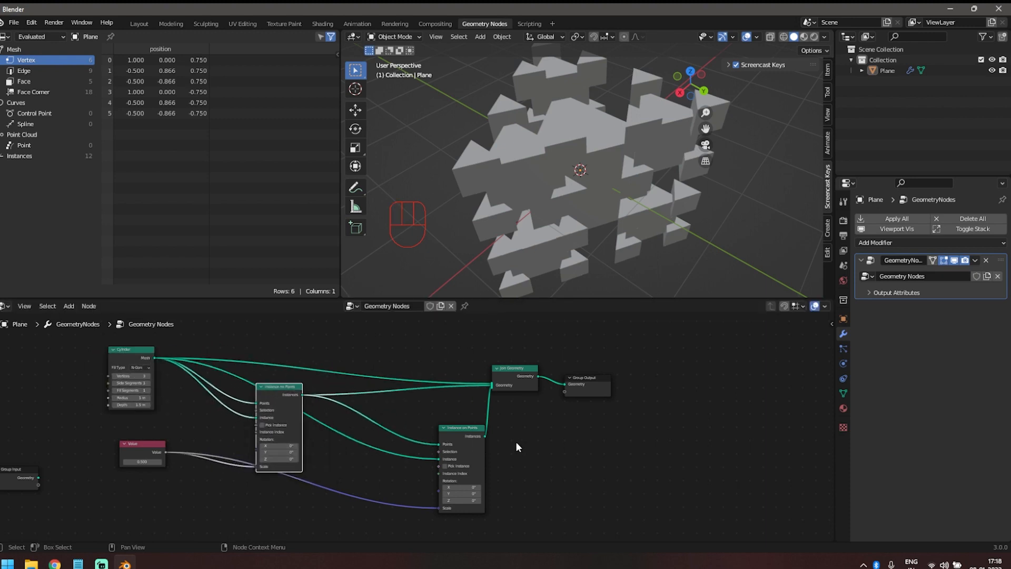
pyautogui.press('shift+d')
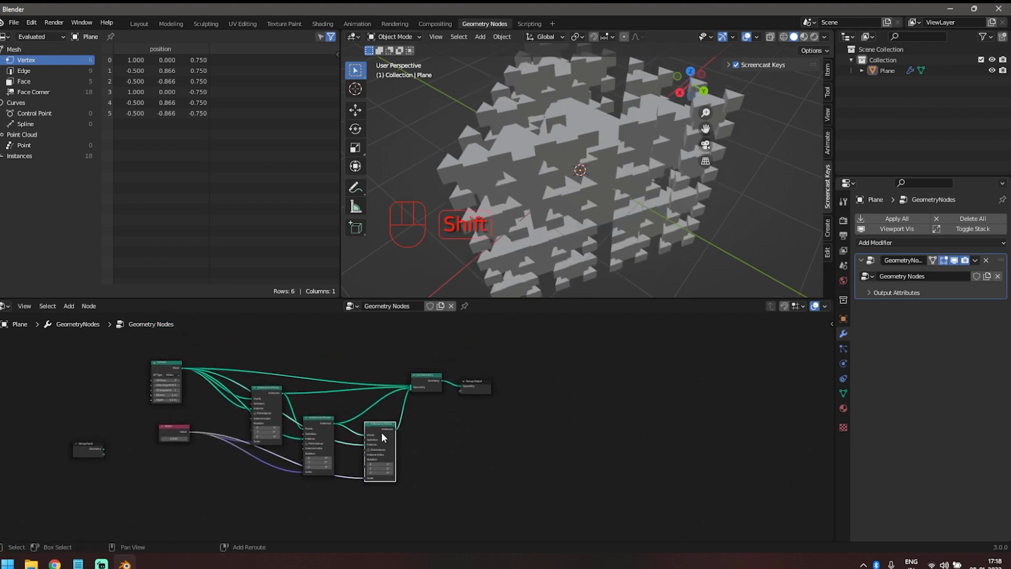
pyautogui.press('shift+d')
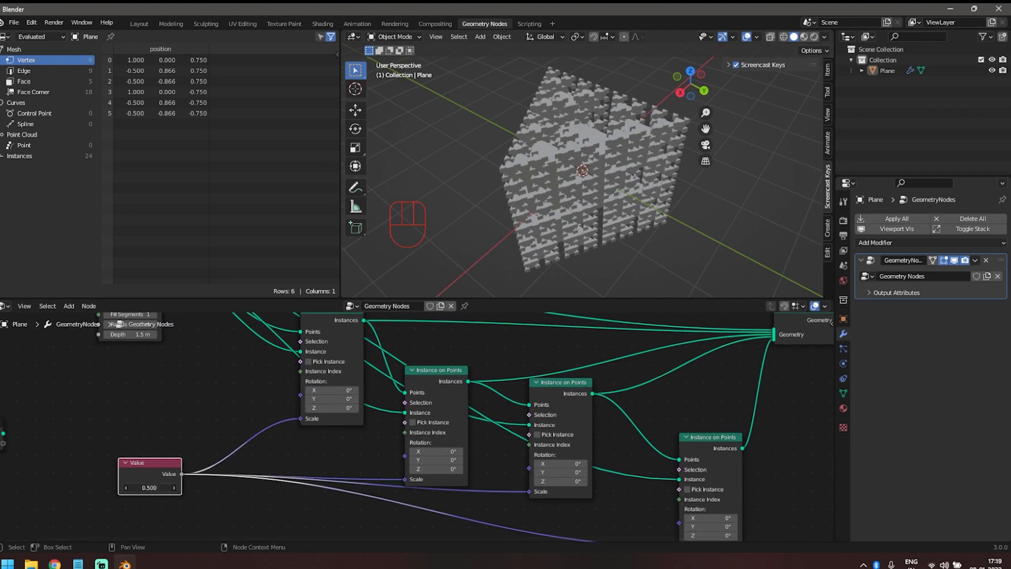
pyautogui.moveTo(150, 486); pyautogui.dragTo(150, 487)
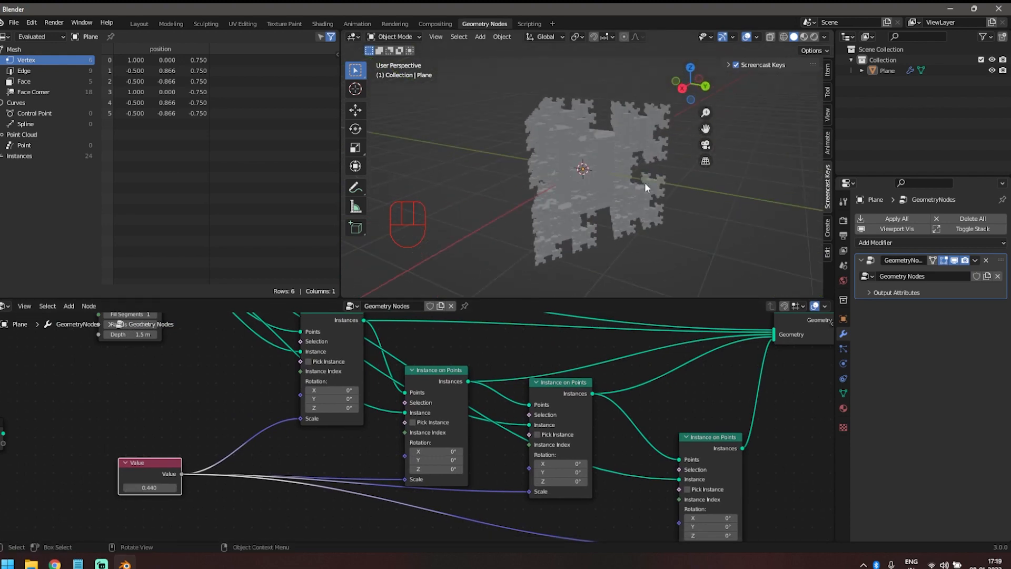
# Enable Cavity in the Viewport Shading options
pyautogui.click(832, 37)
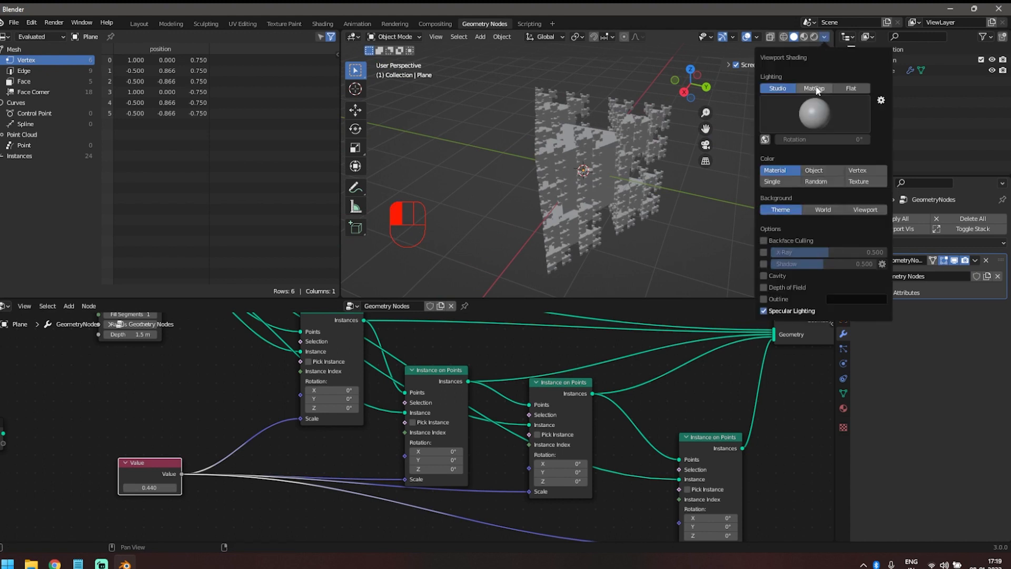
pyautogui.click(763, 276)
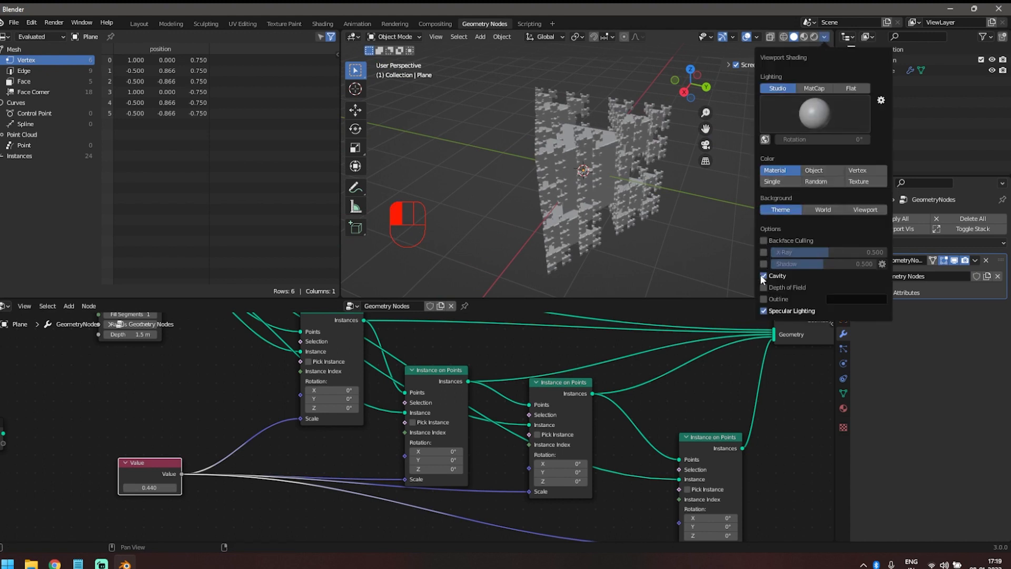
pyautogui.click(764, 276)
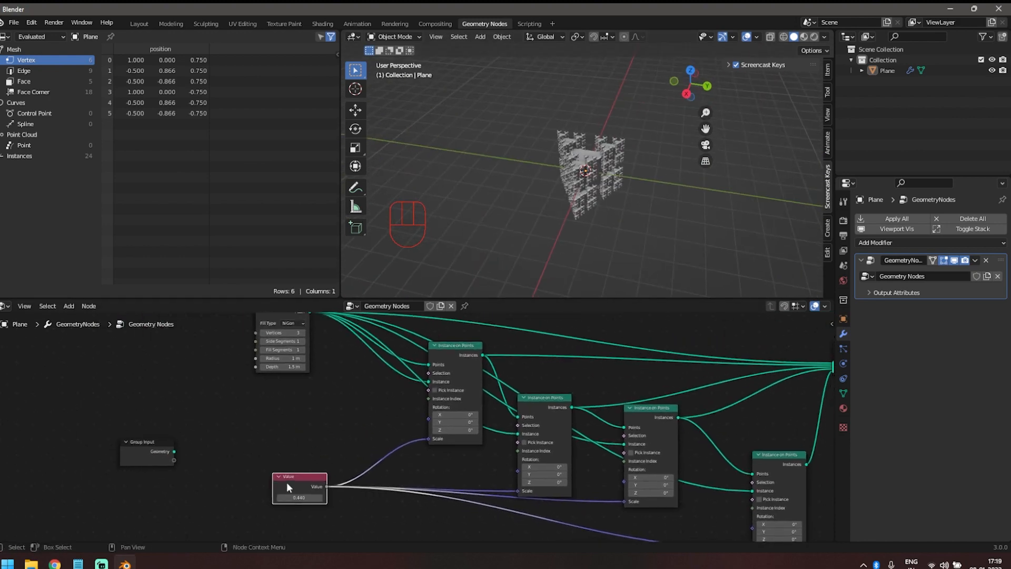
# Add a Random Value vector node driving the instancing rotations with Max set to 6.283
pyautogui.press('shift+a')
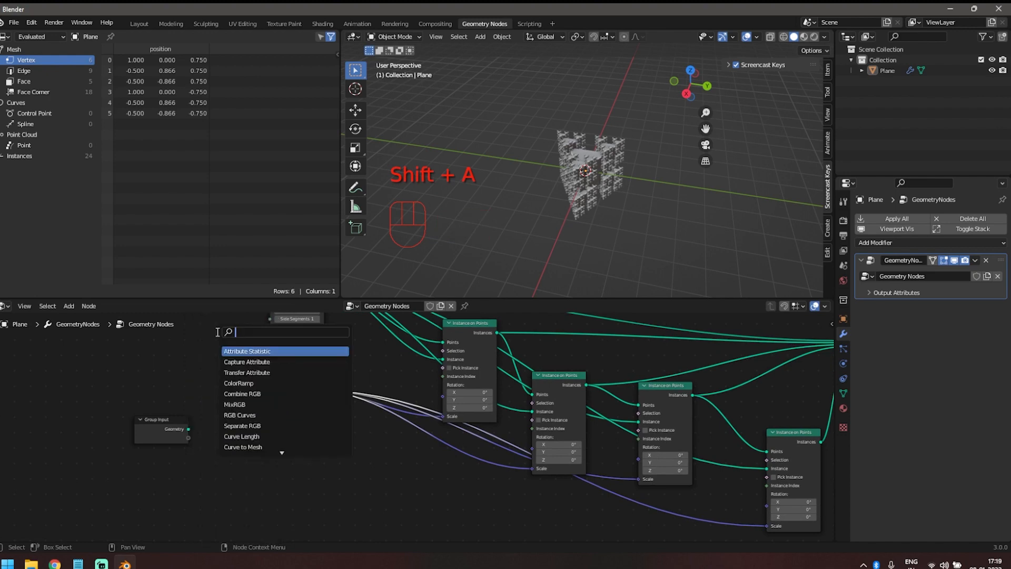
pyautogui.write('ranb')
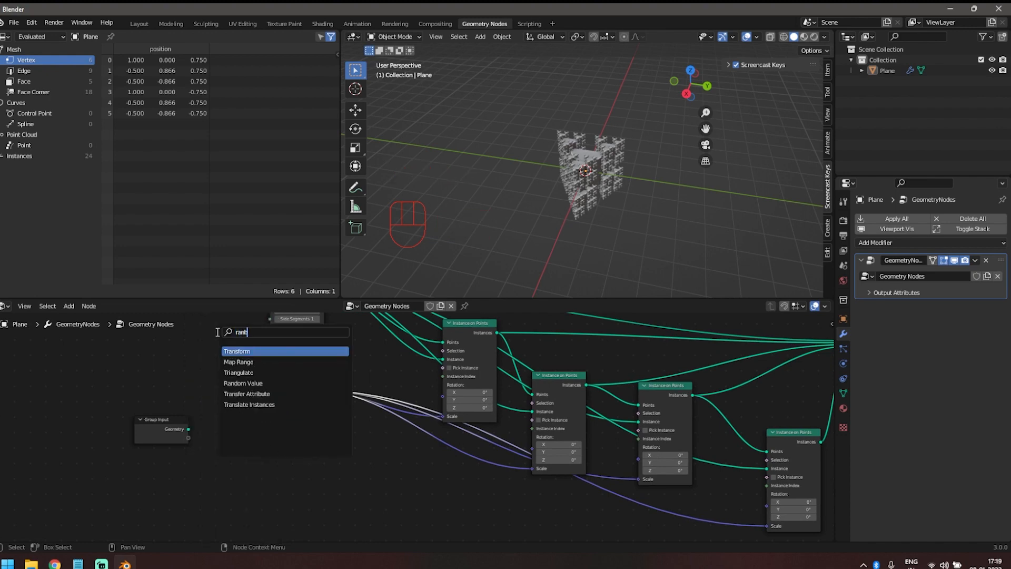
pyautogui.press('backspace')
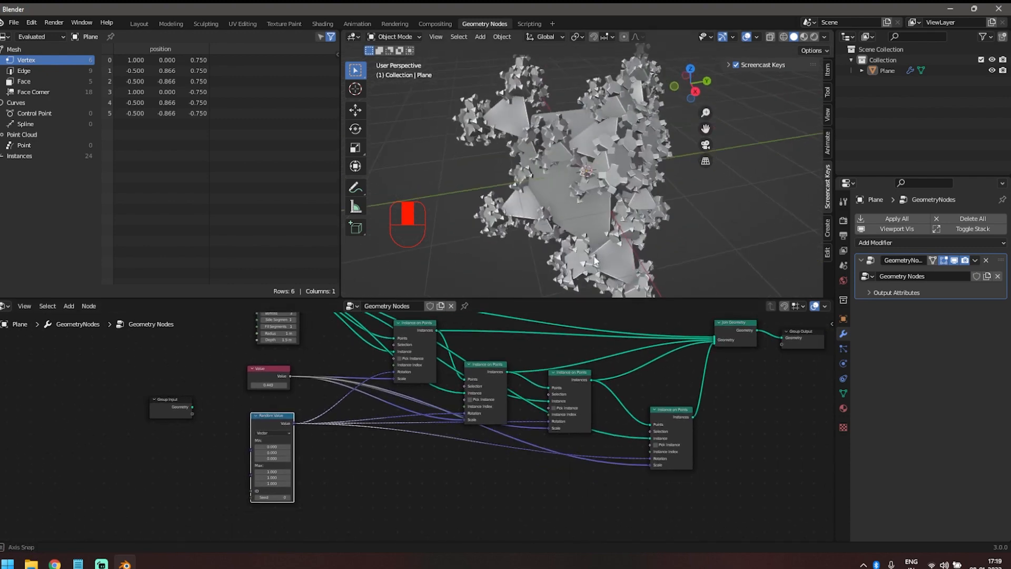
pyautogui.moveTo(581, 194); pyautogui.dragTo(496, 252)
pyautogui.write('tau')
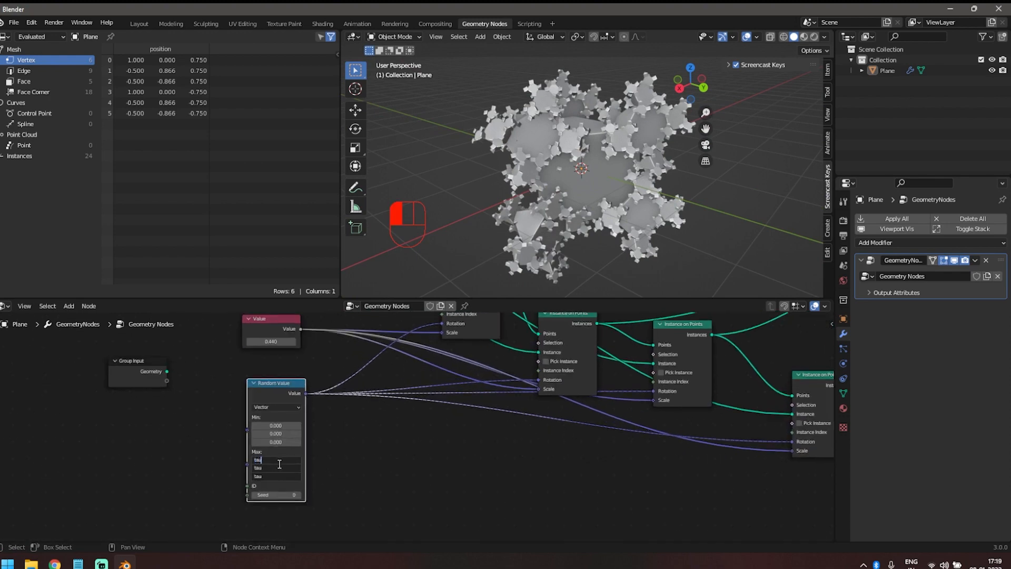
pyautogui.write('6.283')
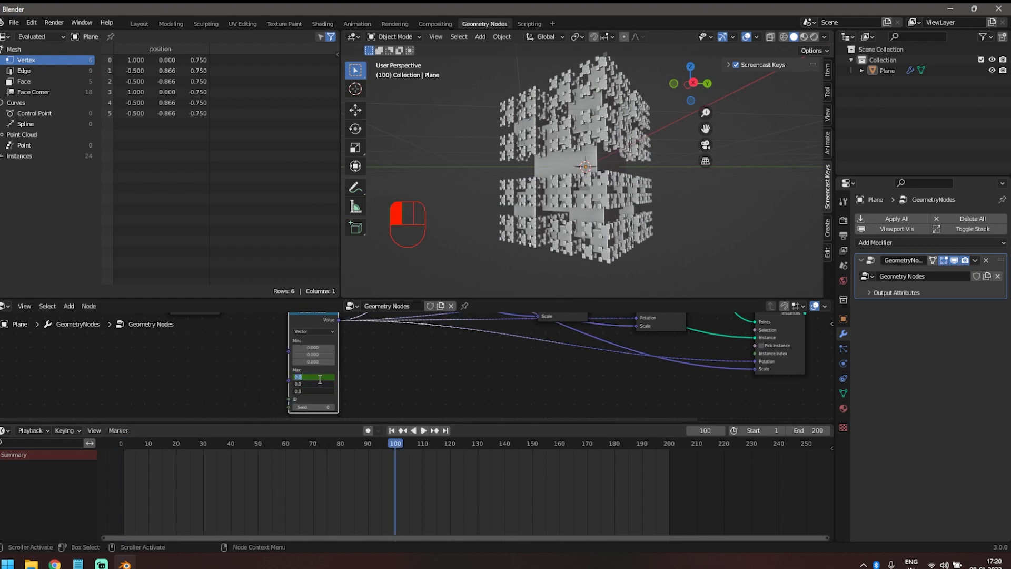
# Keyframe the Random Value maximum values across the timeline up to frame 200
pyautogui.press('Backspace')
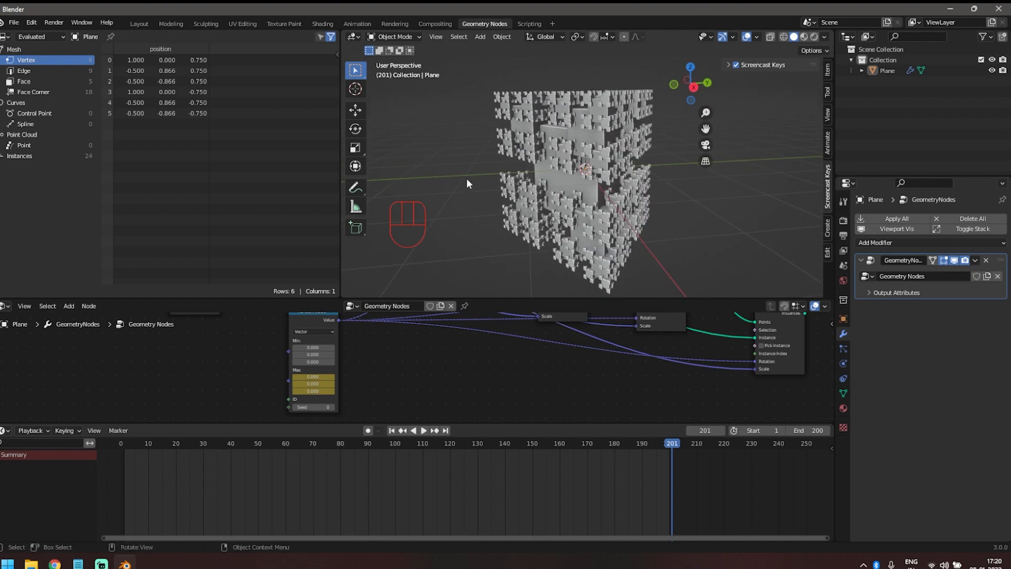
pyautogui.press('space')
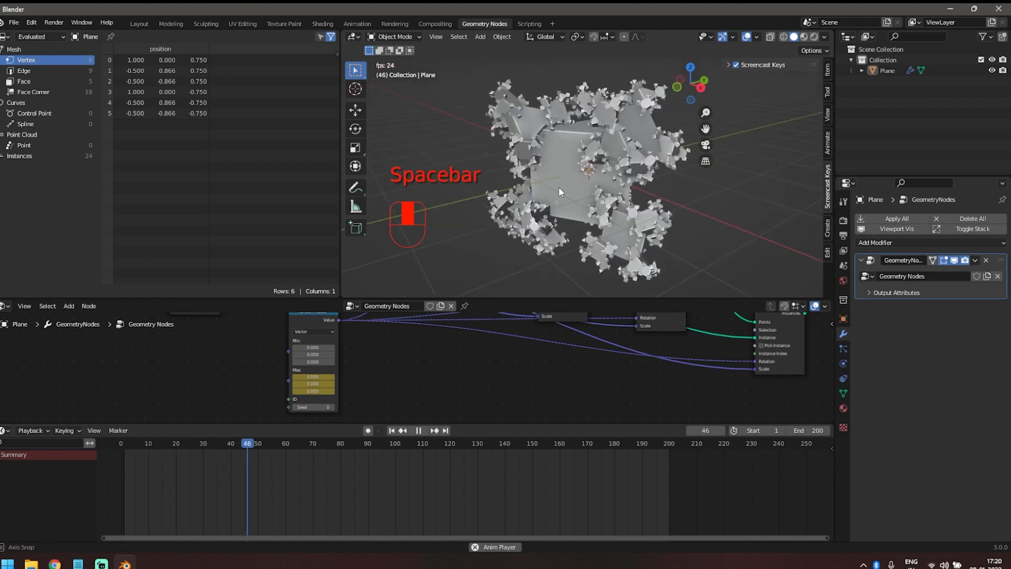
# Play and stop the animation, try 4 and 6 cylinder vertices, then restore 3
pyautogui.press('space')
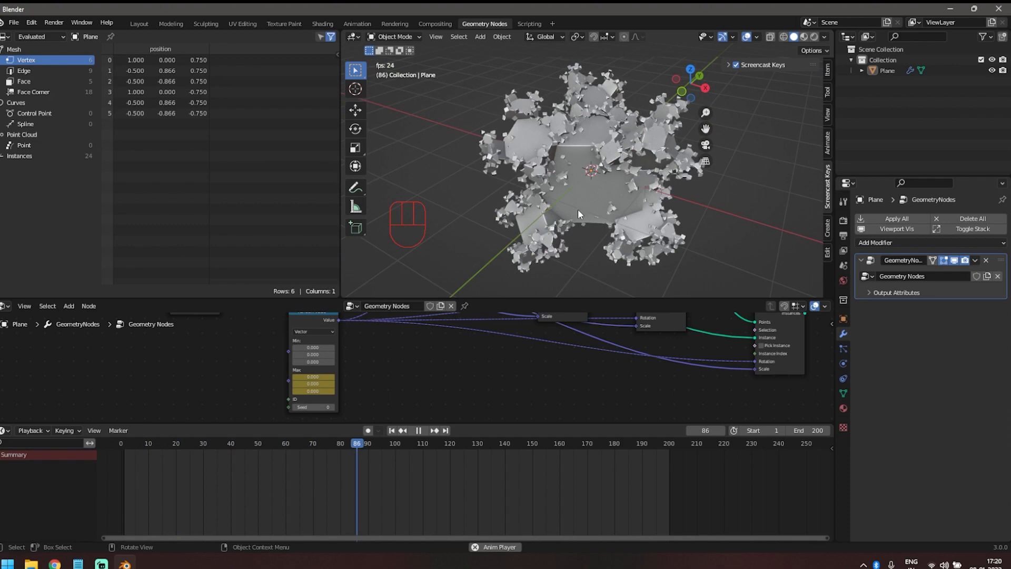
pyautogui.press('space')
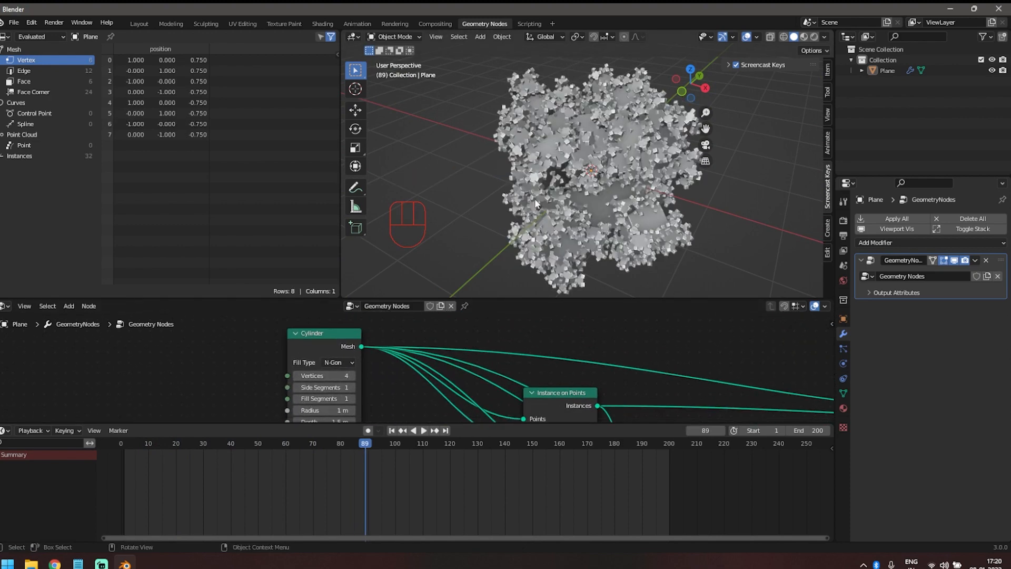
pyautogui.moveTo(535, 203); pyautogui.dragTo(449, 204)
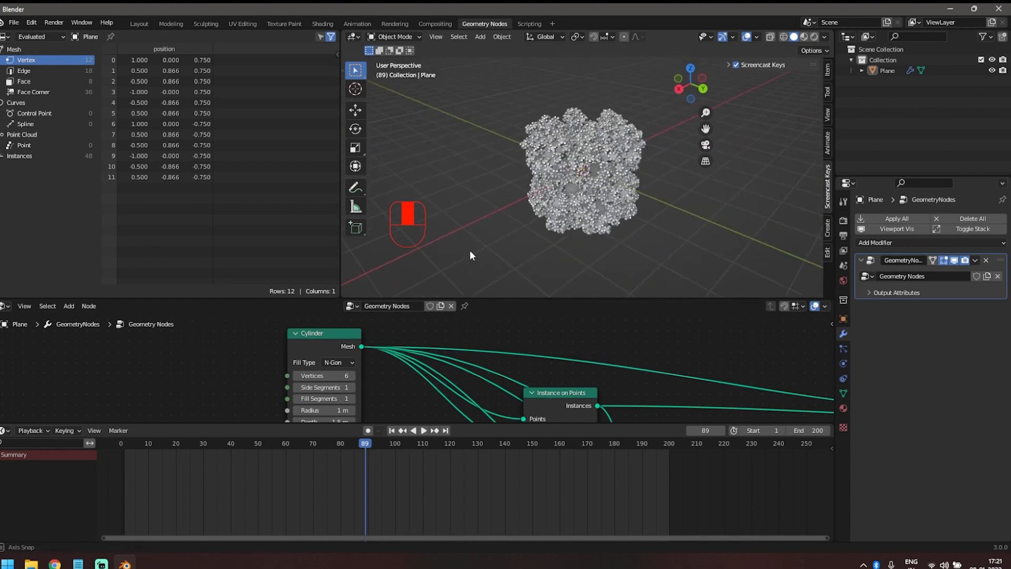
pyautogui.click(297, 375)
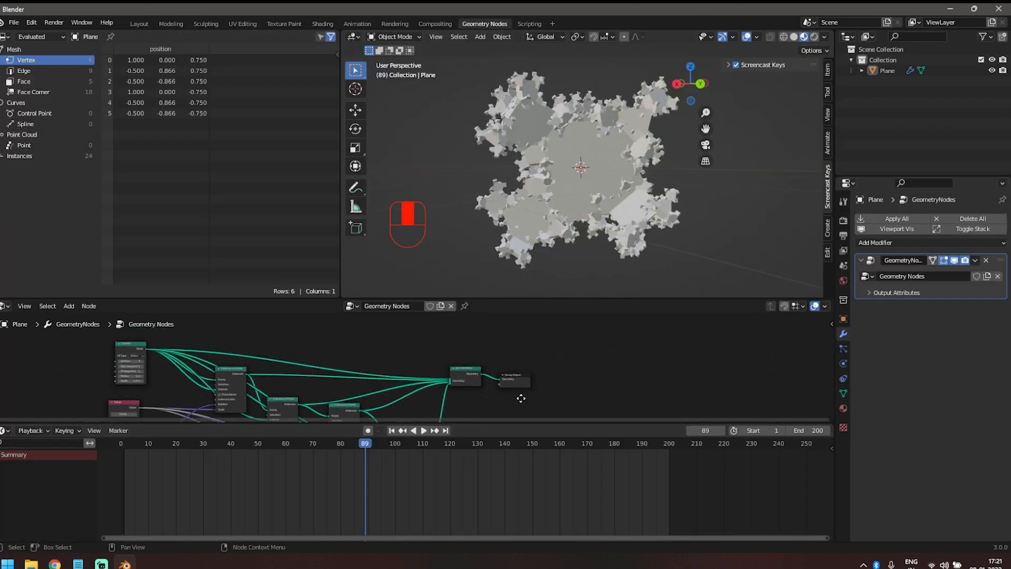
# Add a Set Material node before the Group Output and switch to the Shading workspace
pyautogui.press('shift+a')
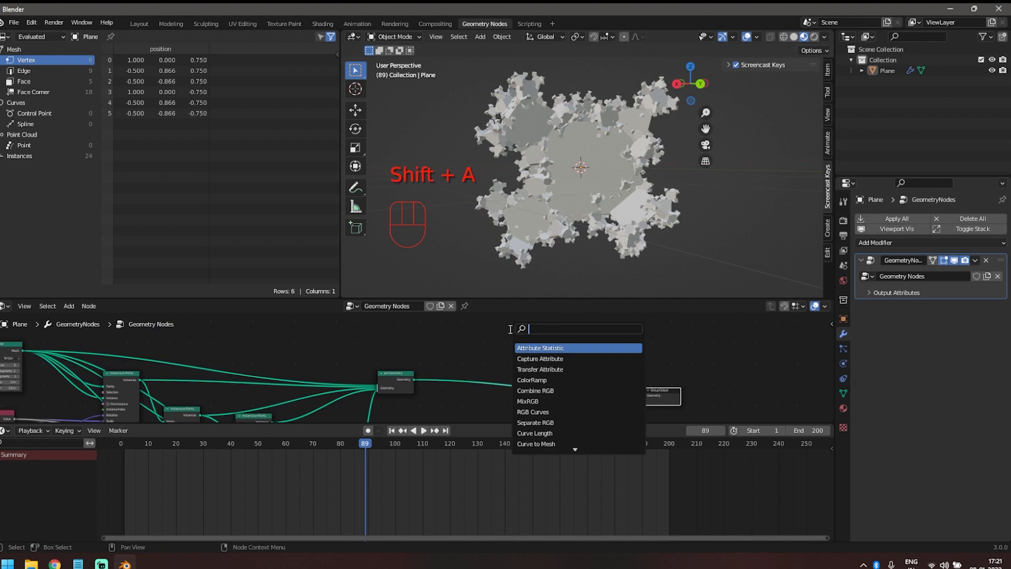
pyautogui.write('set')
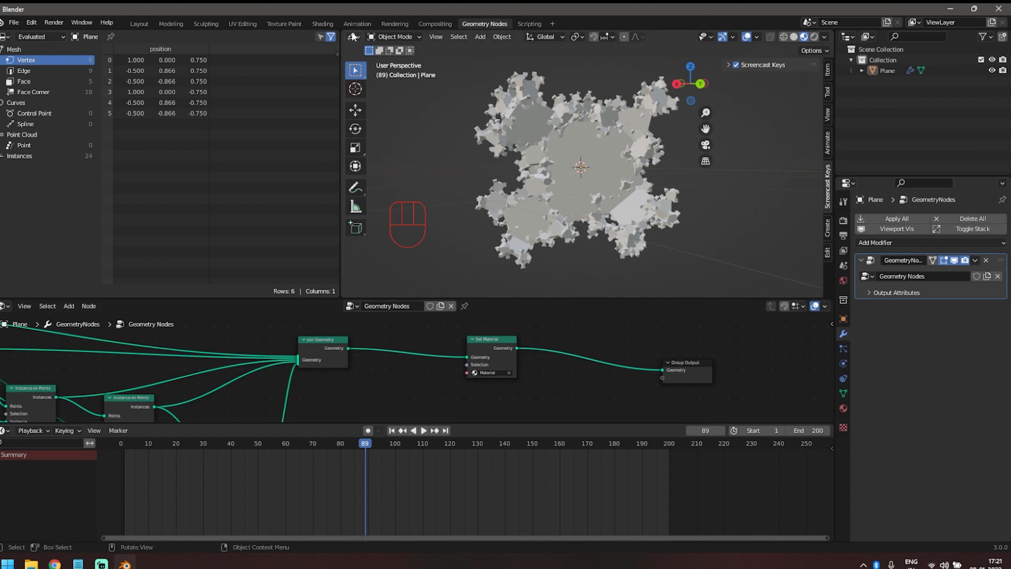
pyautogui.click(322, 24)
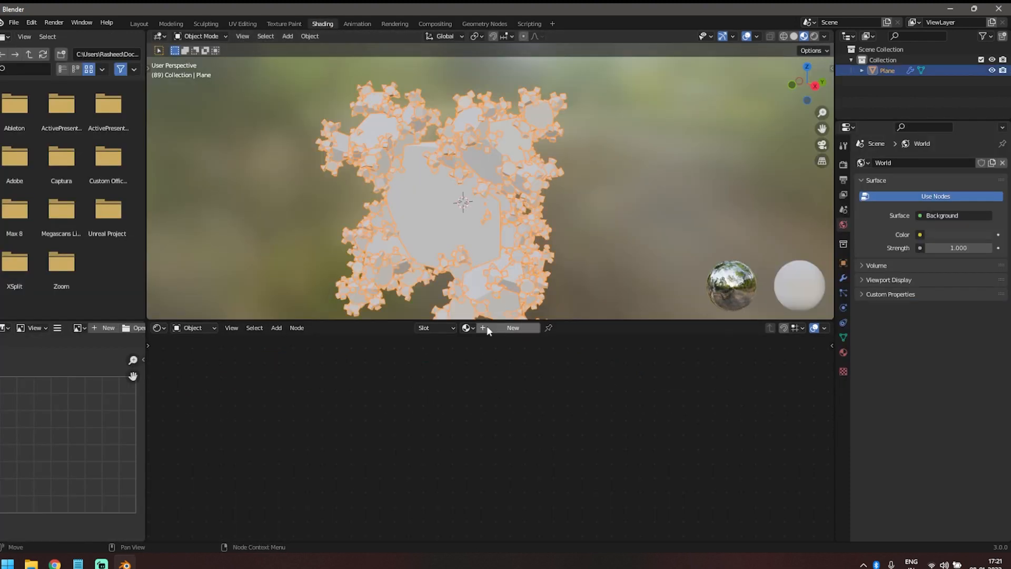
# Create a new material and move the ColorRamp's lighter stop toward the middle of the ramp
pyautogui.click(513, 328)
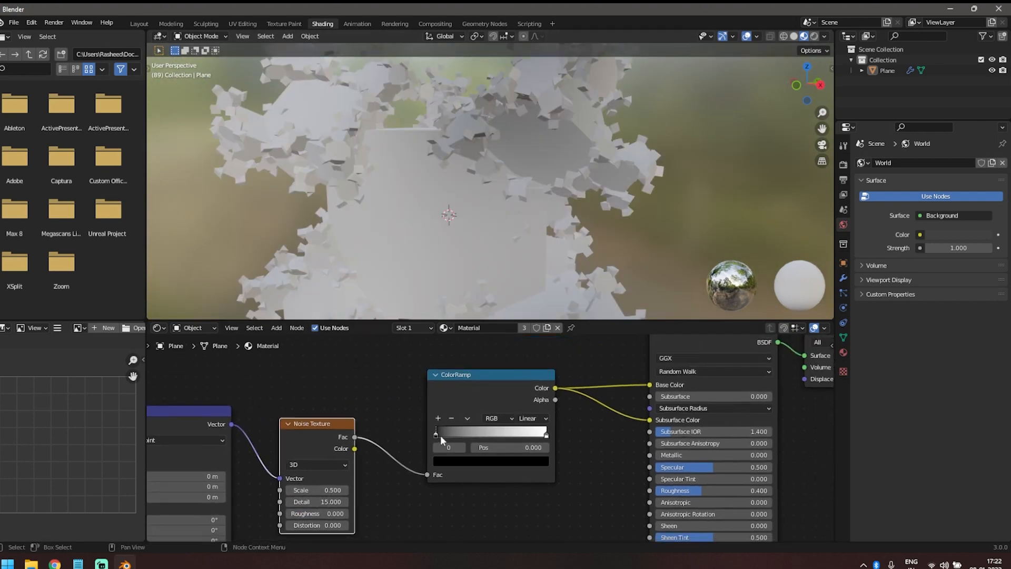
pyautogui.moveTo(441, 432); pyautogui.dragTo(547, 432)
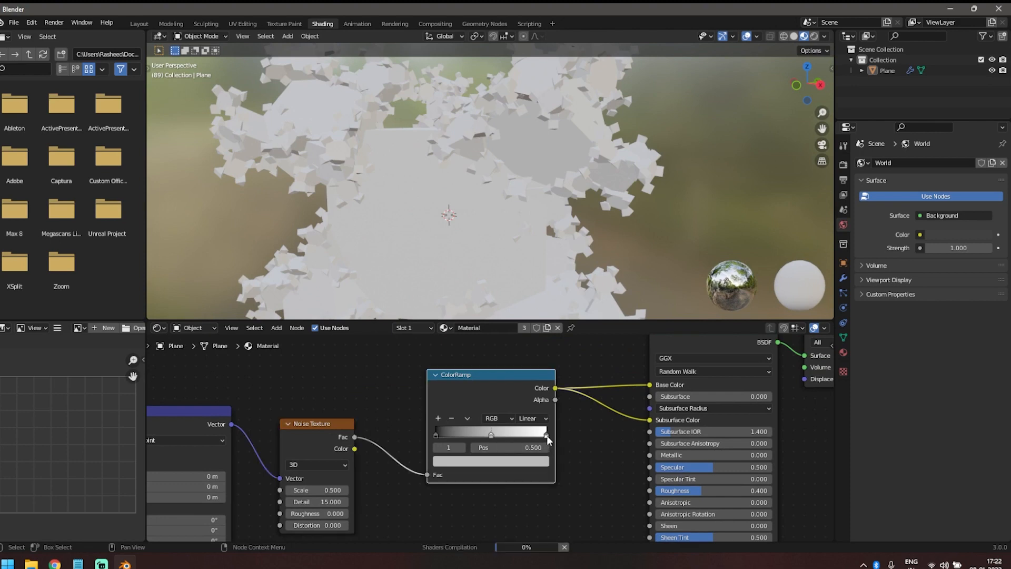